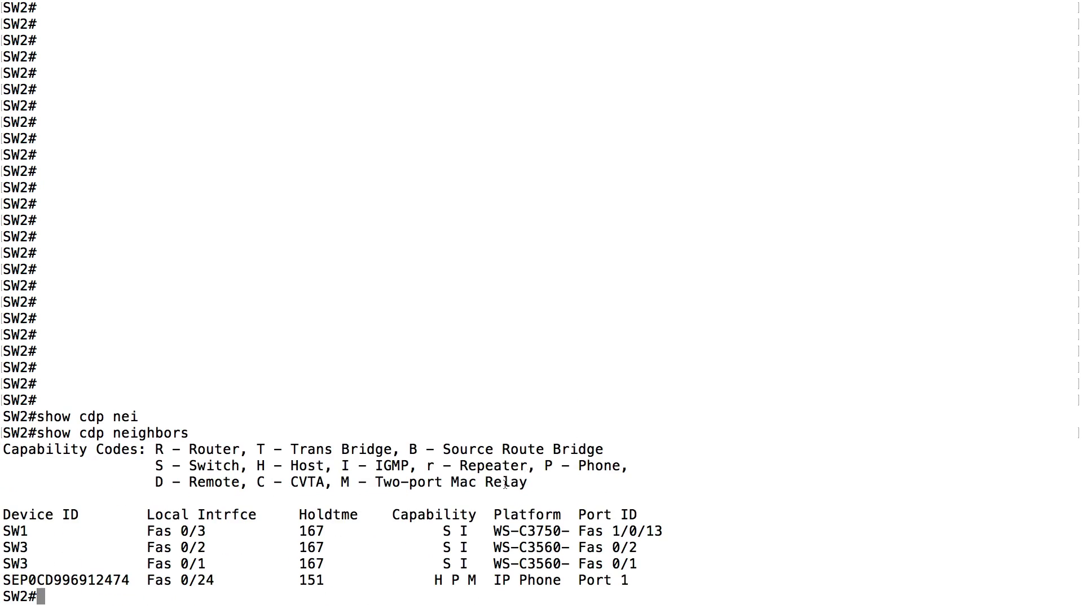
pyautogui.moveTo(139, 584)
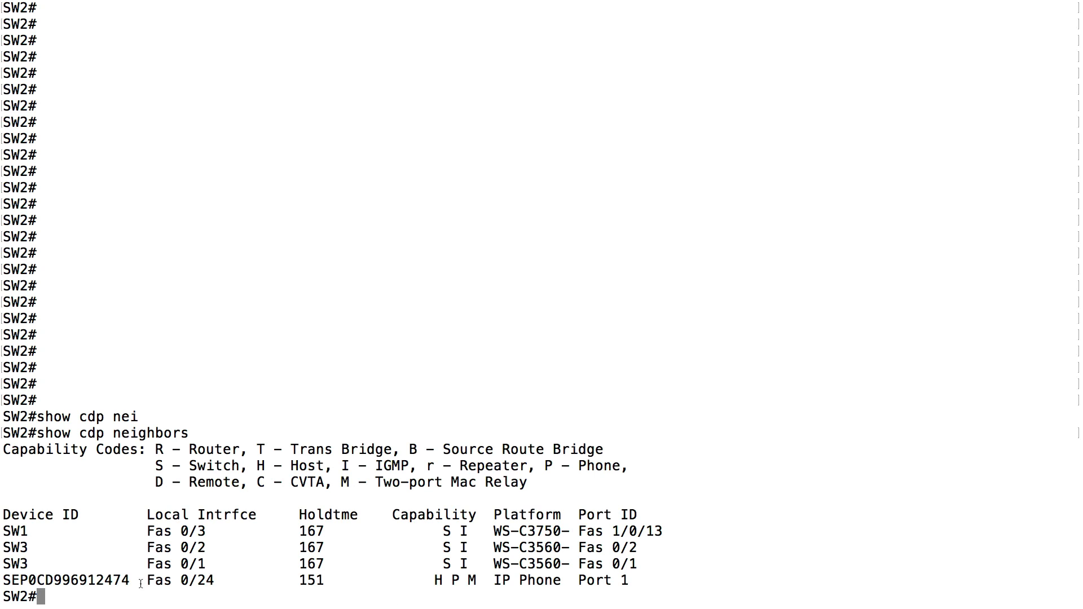
# Highlight the detected IP phone's device ID and its local interface Fas 0/24 in the CDP output.
pyautogui.doubleClick(69, 581)
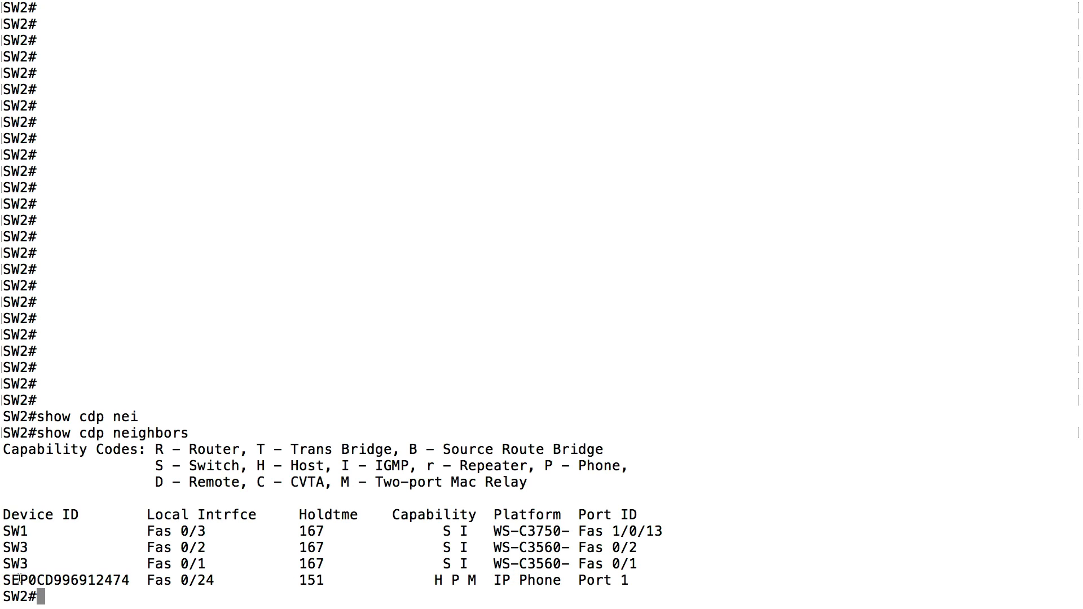
pyautogui.doubleClick(22, 579)
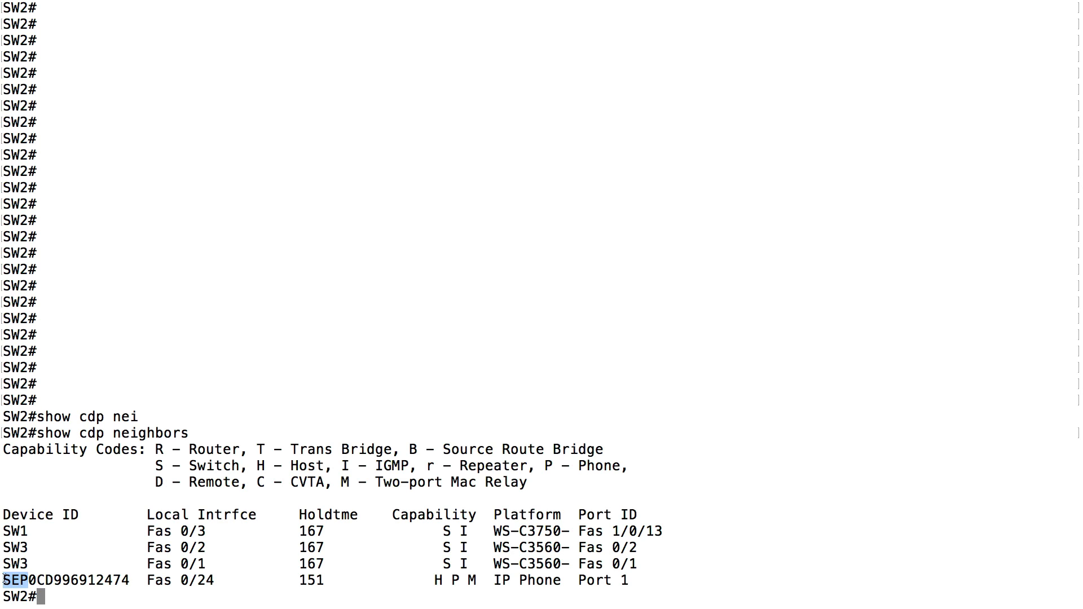
pyautogui.moveTo(104, 600)
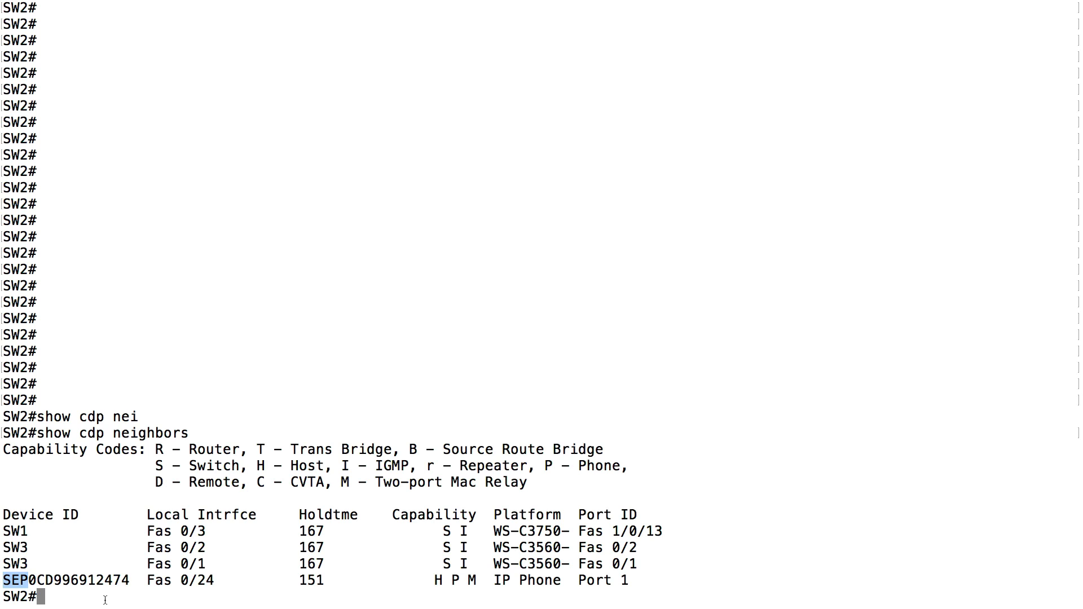
pyautogui.moveTo(218, 580)
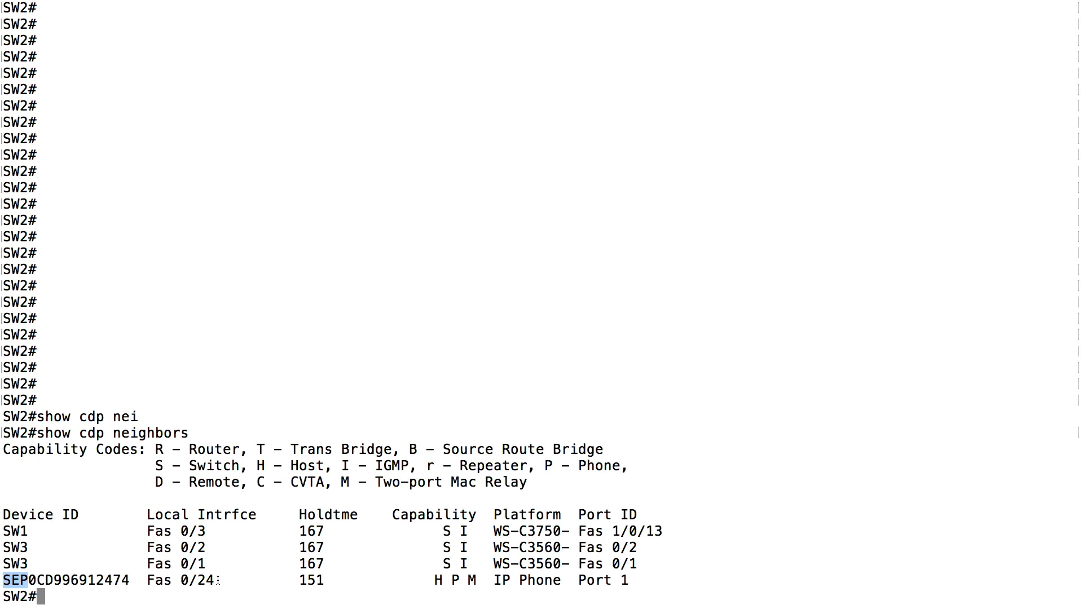
pyautogui.doubleClick(180, 581)
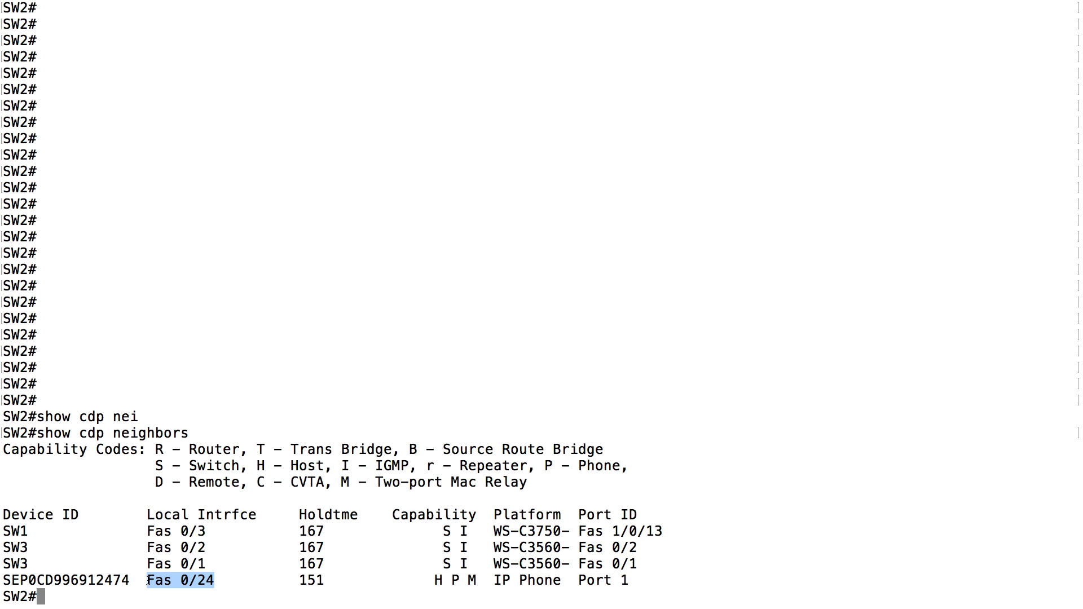
# Enable mls qos globally and show the CoS-to-DSCP map, pointing out CoS 3 mapping to DSCP 24.
pyautogui.write('conf ter')
pyautogui.write('show mls qos')
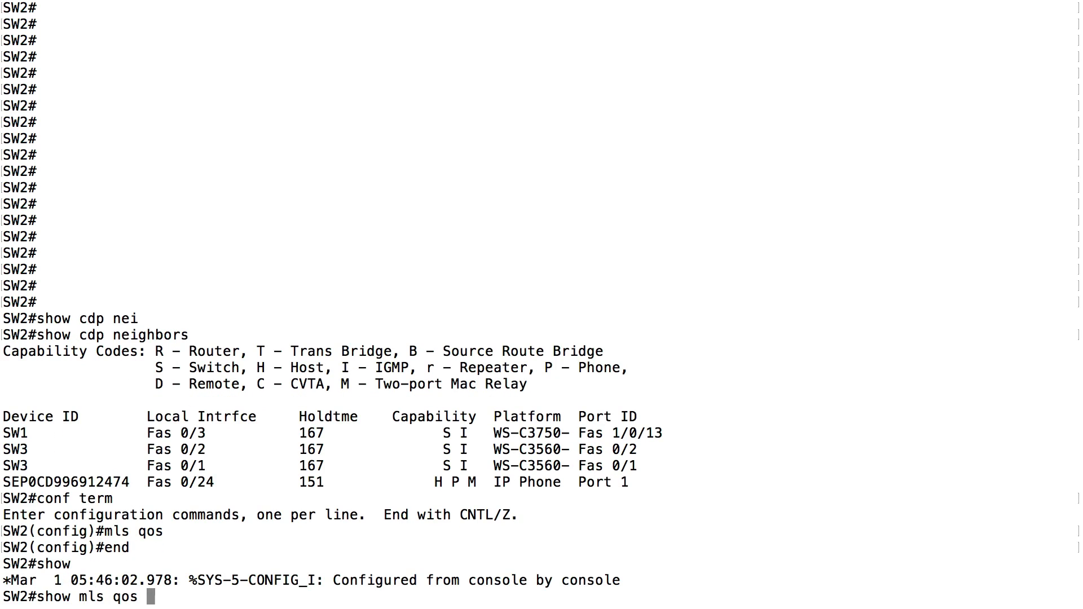
pyautogui.write('maps')
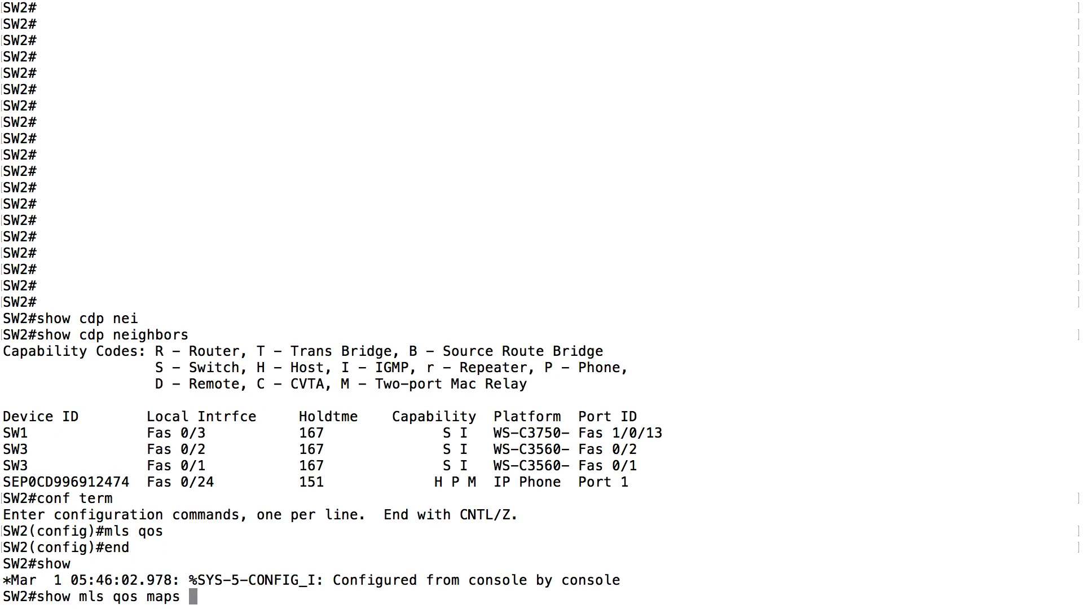
pyautogui.write('cos-d')
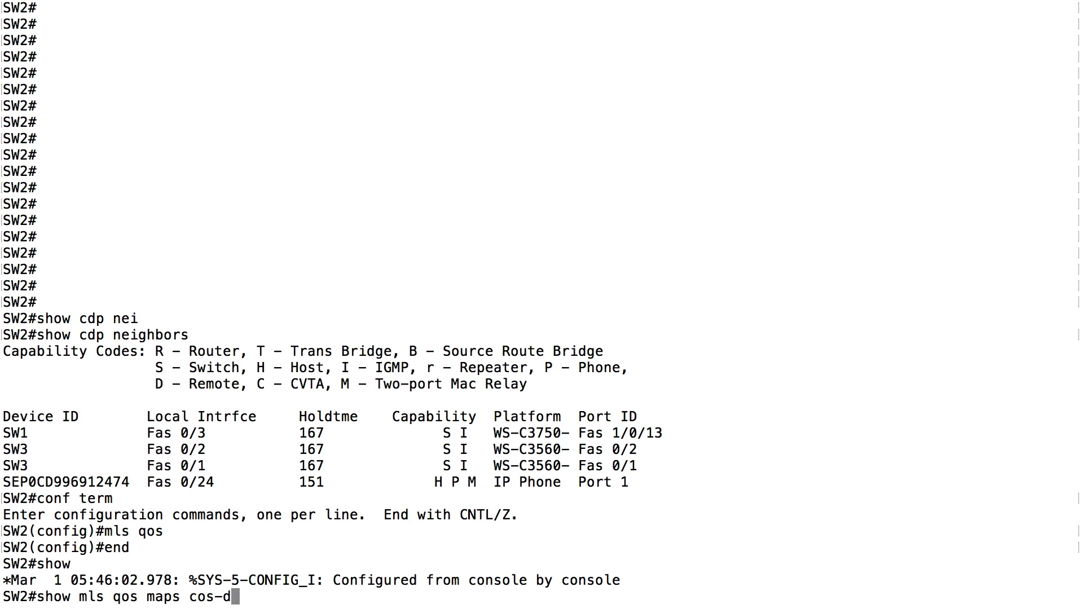
pyautogui.press('Return')
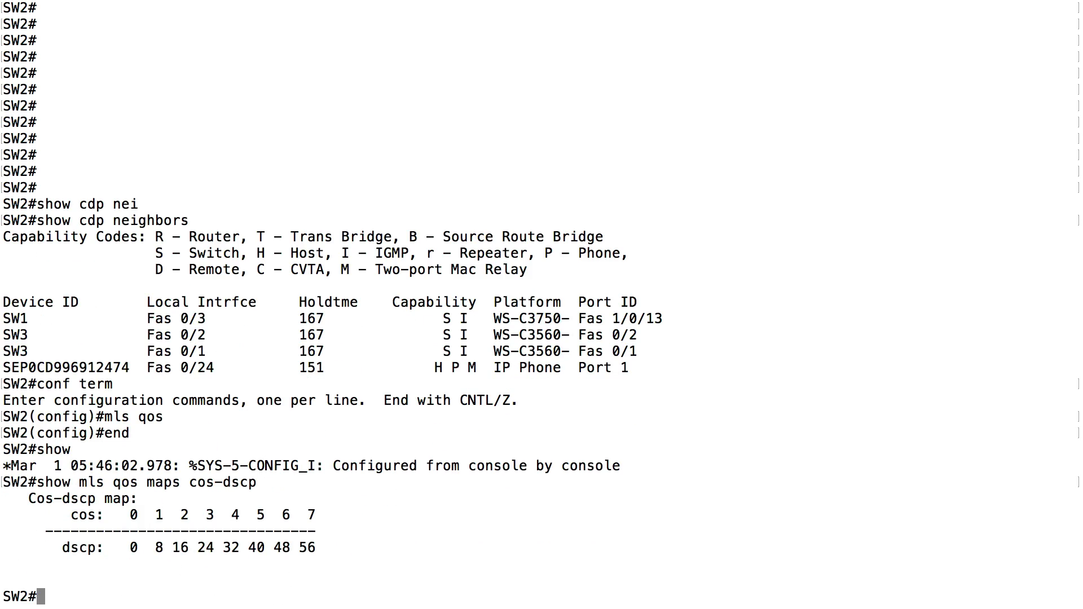
pyautogui.moveTo(197, 520)
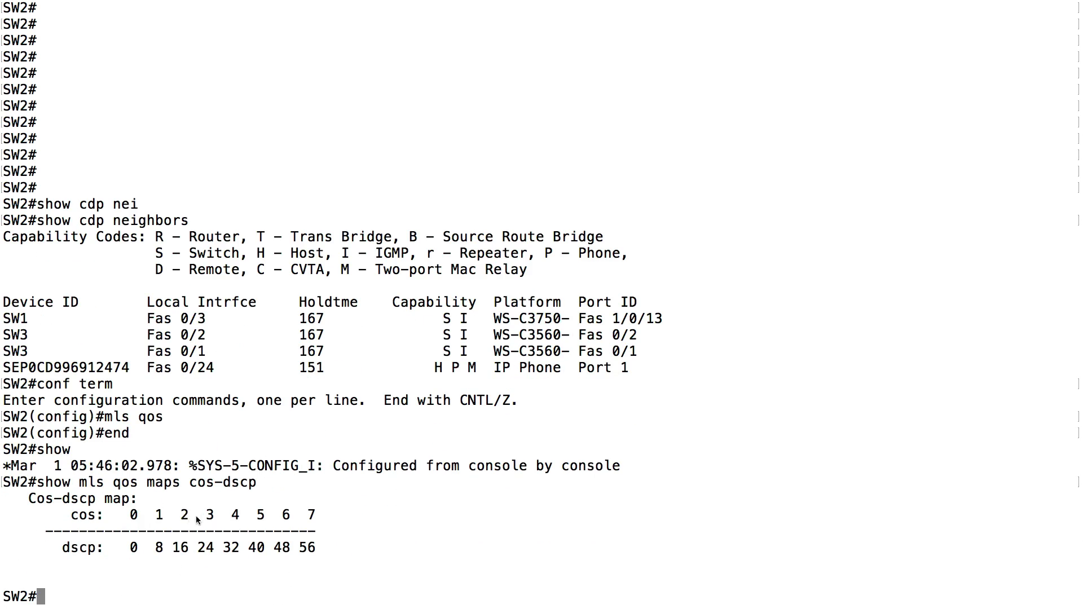
pyautogui.doubleClick(209, 515)
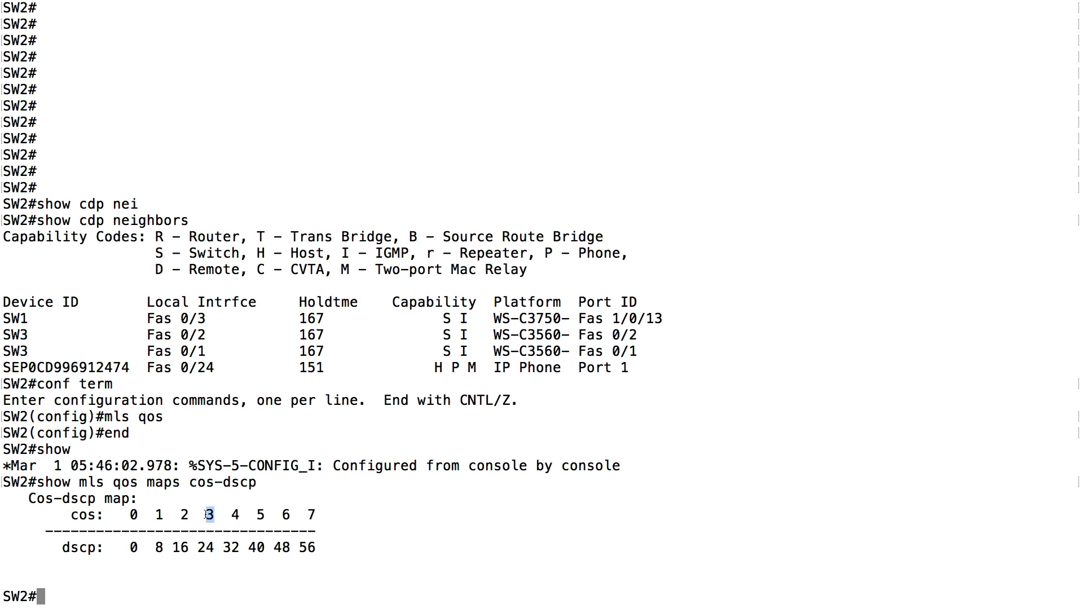
pyautogui.moveTo(217, 548)
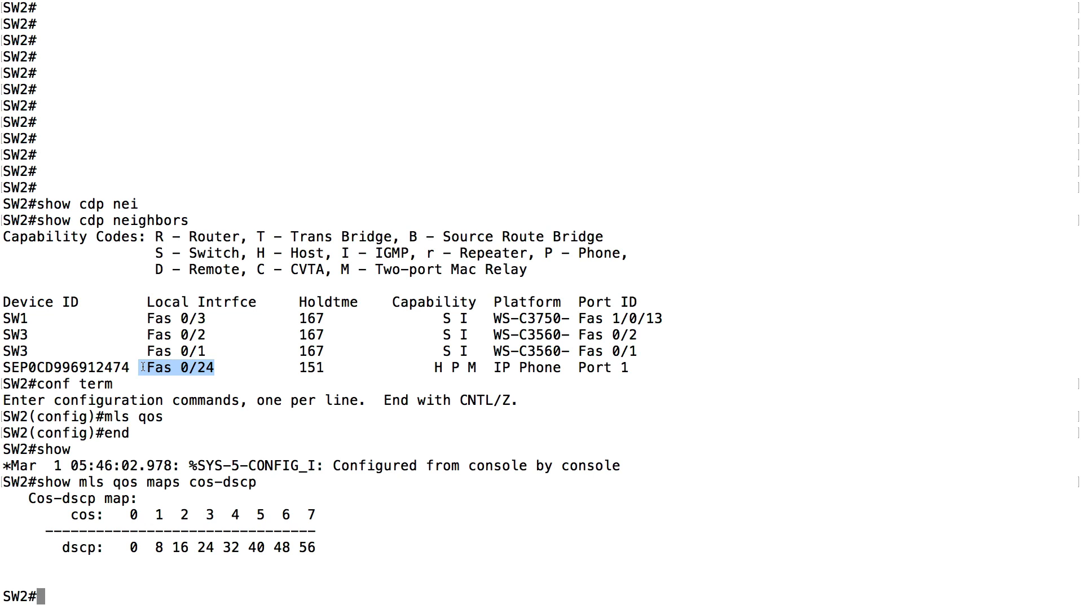
# Enter interface Fa0/24 configuration and list the mls qos trust keywords (cos, device, dscp, ip-precedence).
pyautogui.write('conf term')
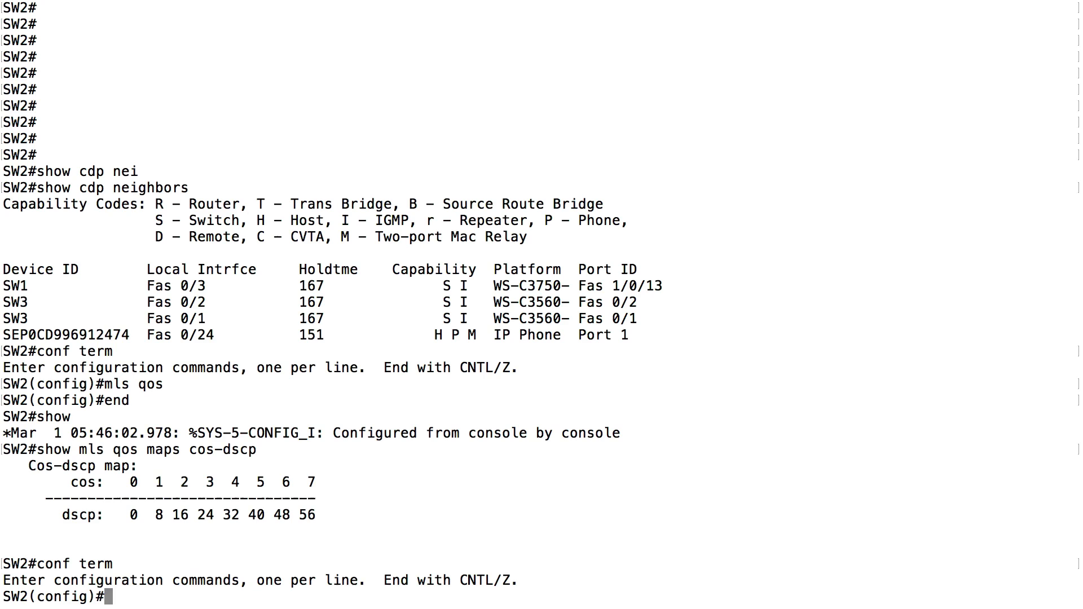
pyautogui.write('int fa 0/2')
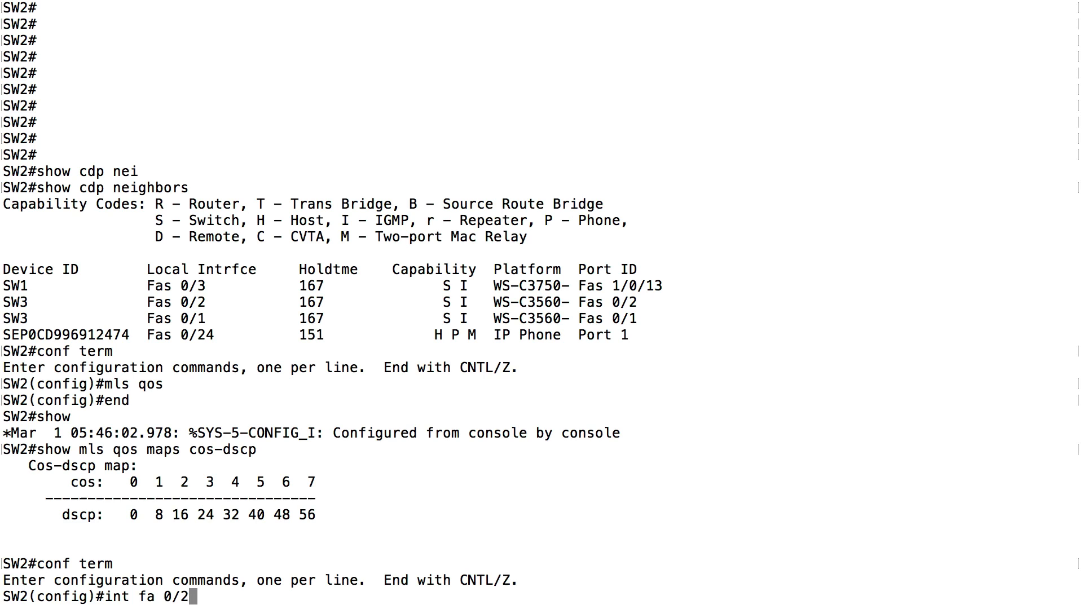
pyautogui.write('4')
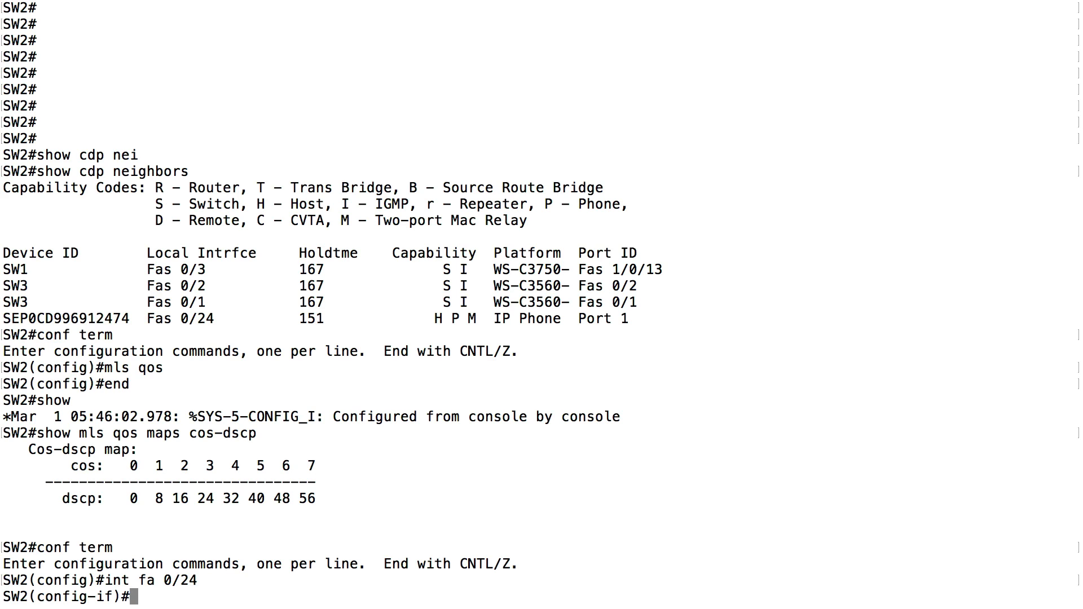
pyautogui.write('ml')
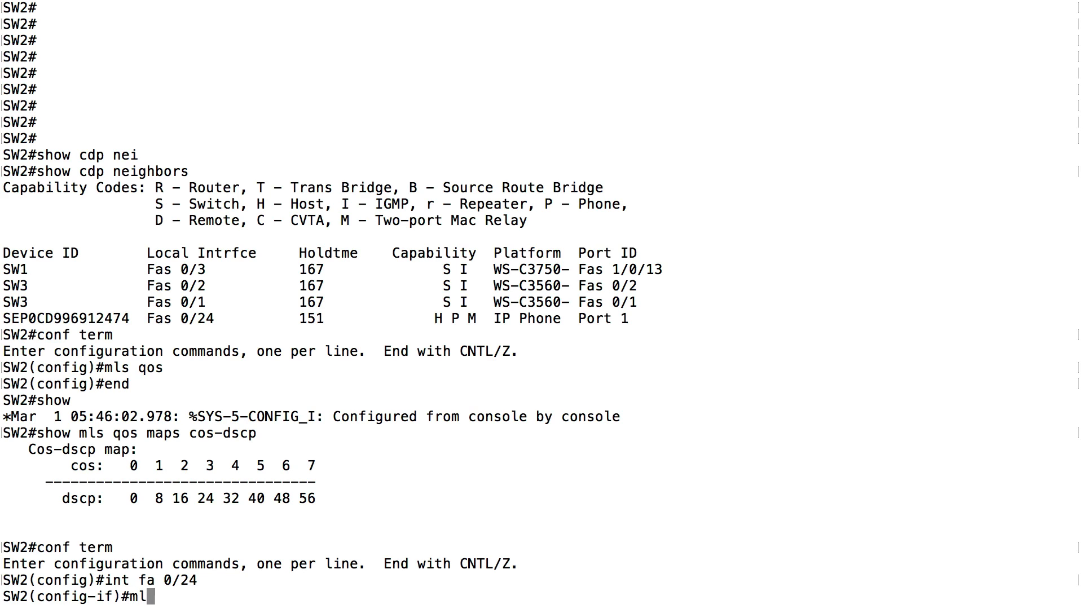
pyautogui.write('s qos trust')
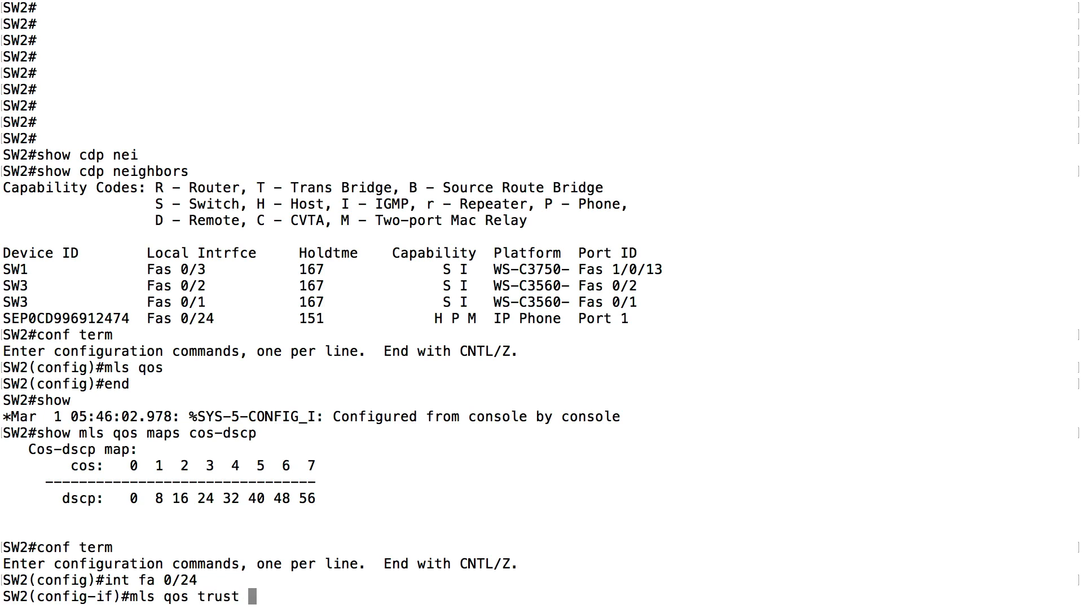
pyautogui.write('?')
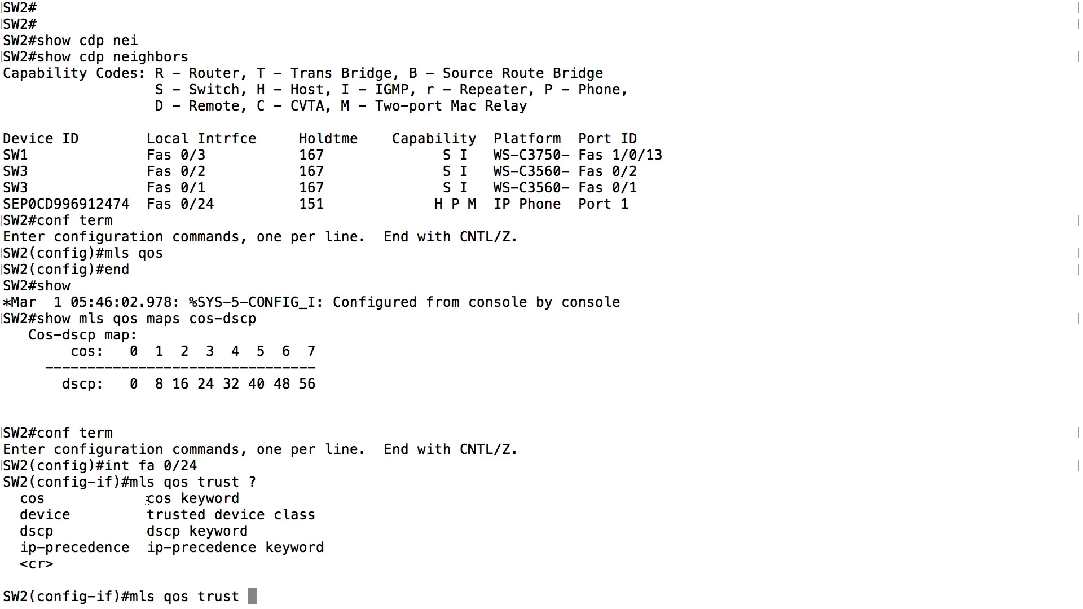
# Set Fa0/24 to trust CoS, list trusted device types, and begin mls qos trust device cisco-phone.
pyautogui.write('cos')
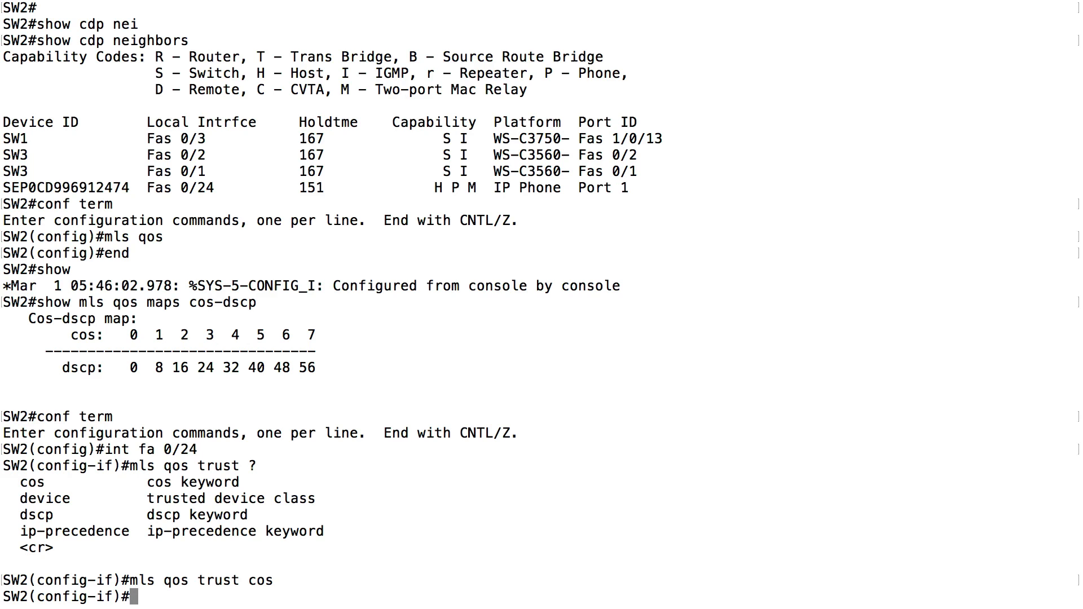
pyautogui.write('m')
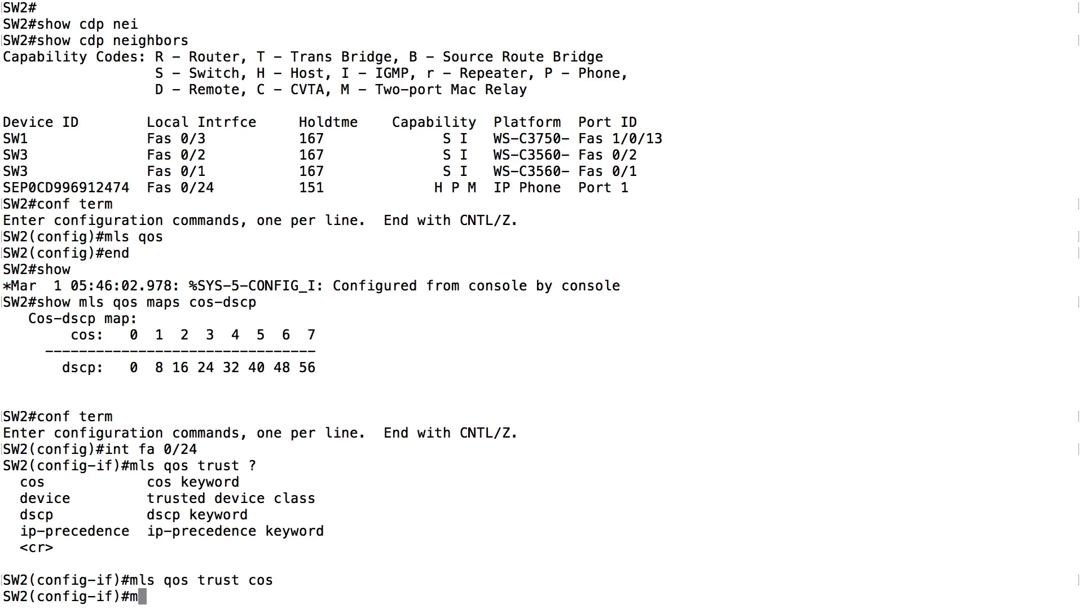
pyautogui.write('ls qos trust')
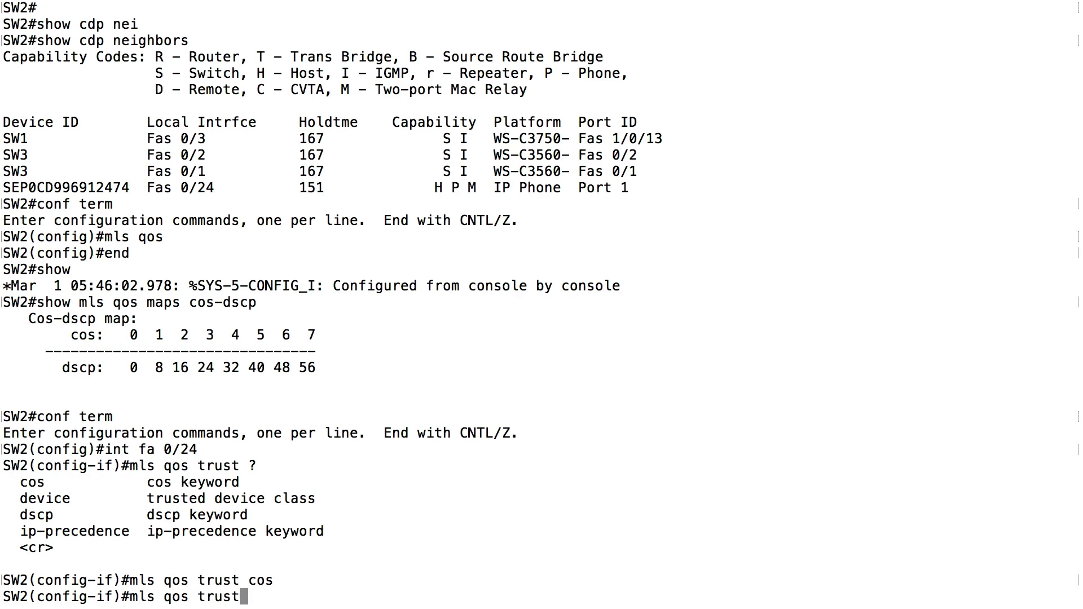
pyautogui.write('device')
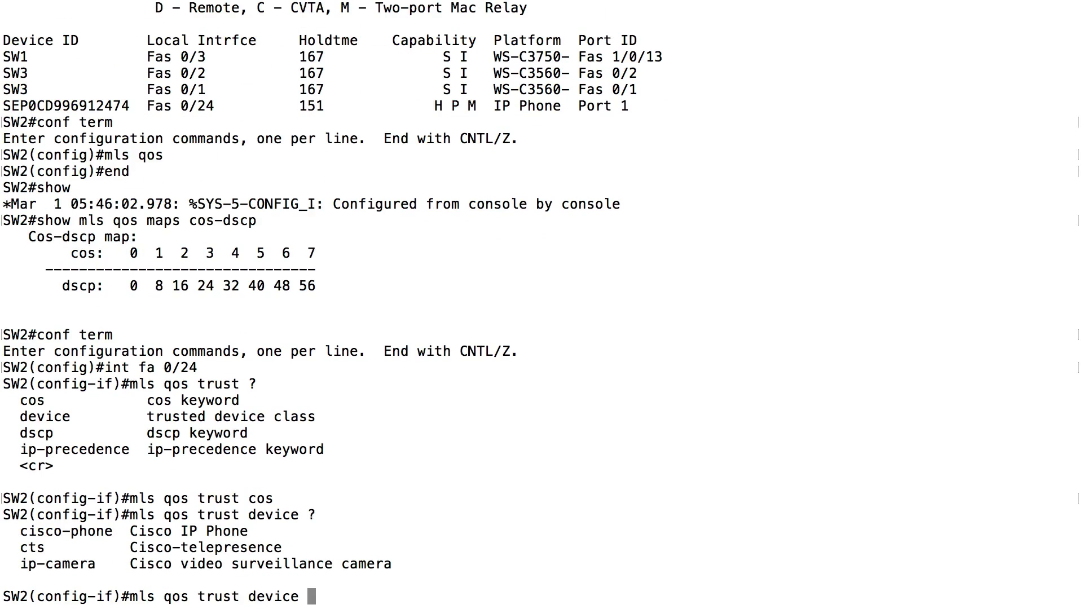
pyautogui.moveTo(119, 532)
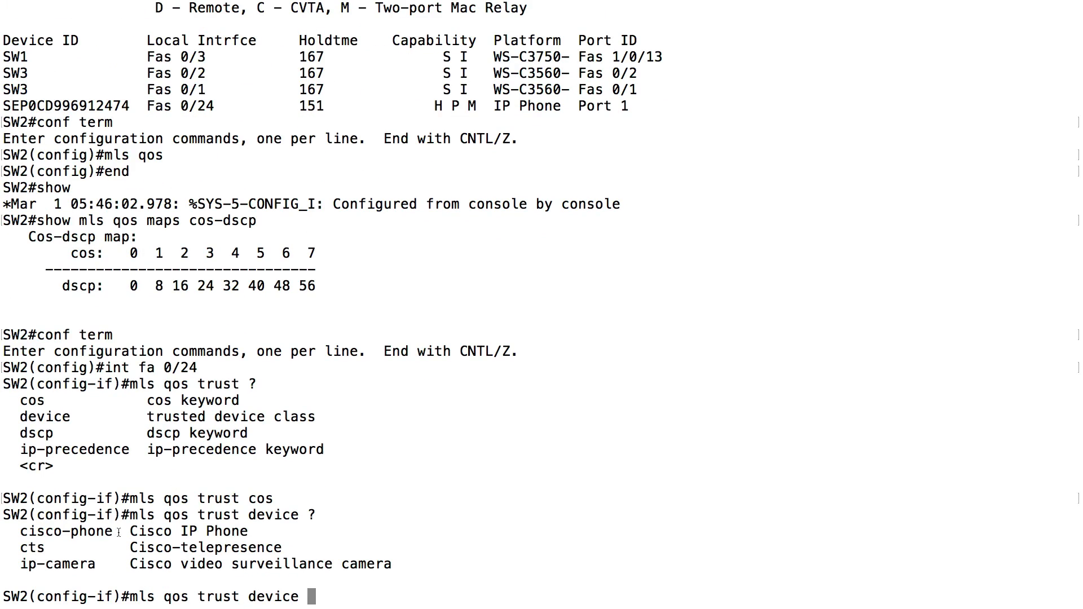
pyautogui.doubleClick(61, 531)
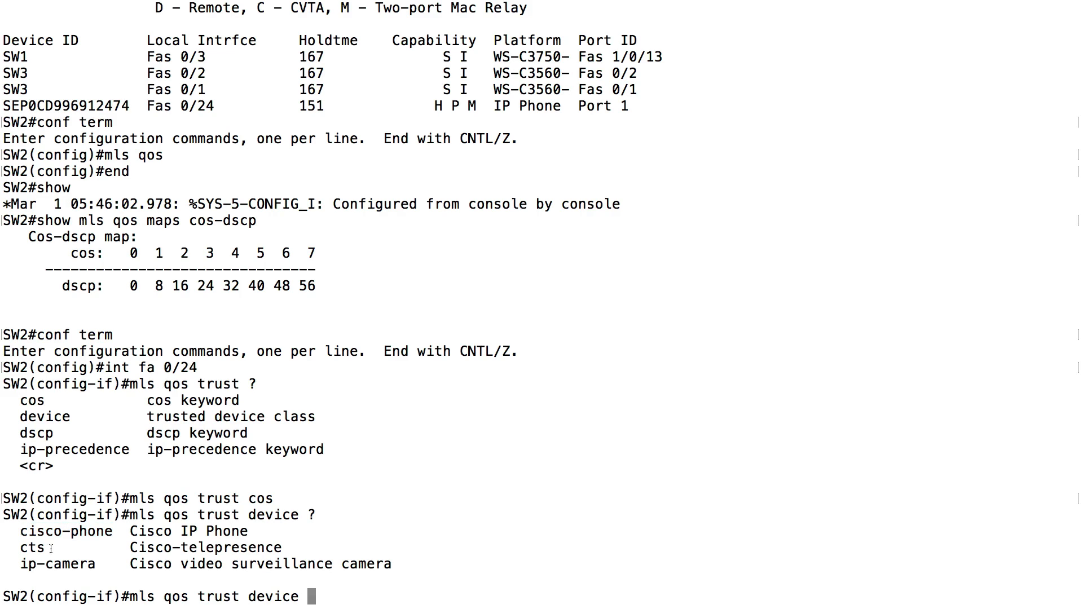
pyautogui.doubleClick(31, 547)
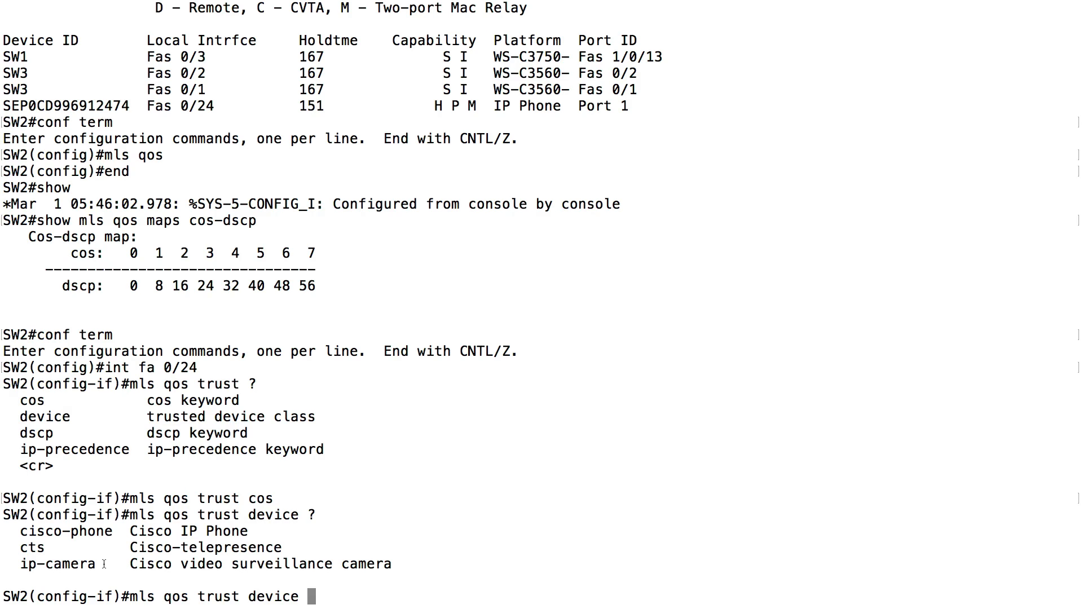
pyautogui.write('cisco-')
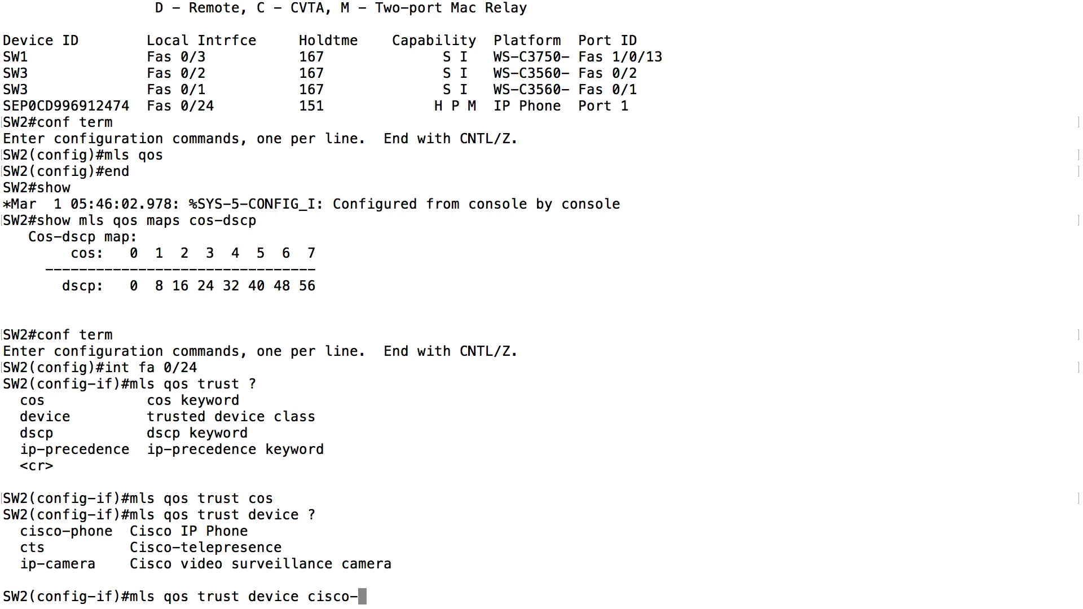